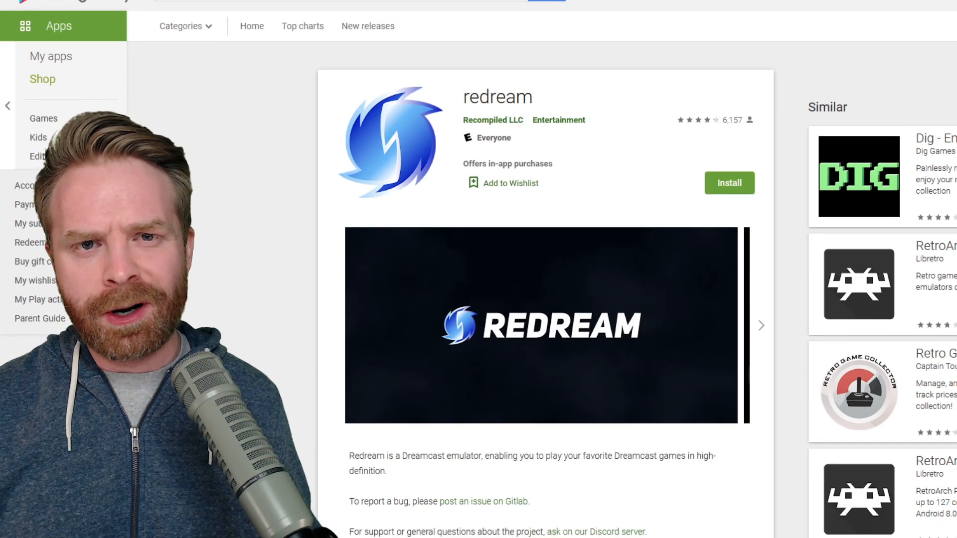
Step: Scroll the redream Play Store page while installing and opening the emulator
{"action": "scroll", "scroll_direction": "down", "scroll_amount": 3}
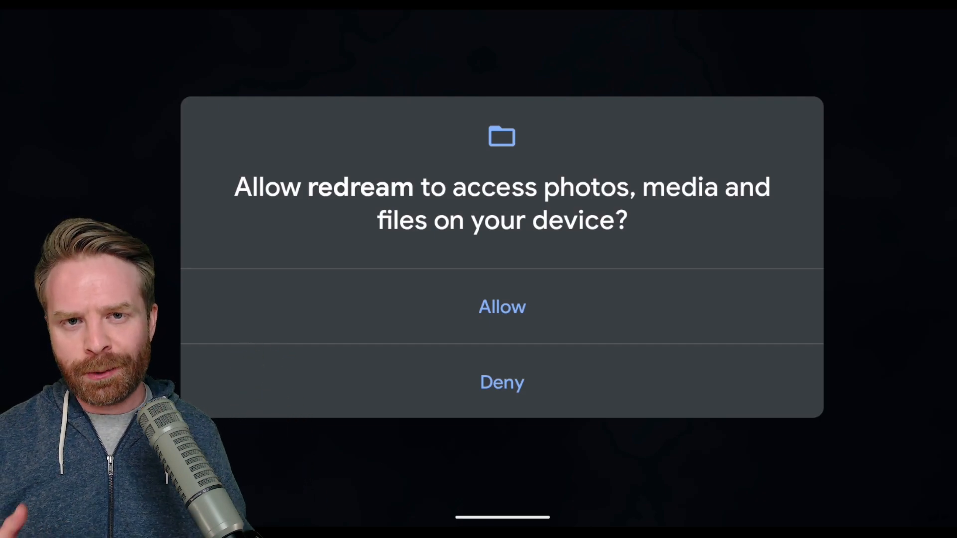
Step: Allow Redream access to photos, media and files on the device
{"action": "left_click", "coordinate": [501, 306]}
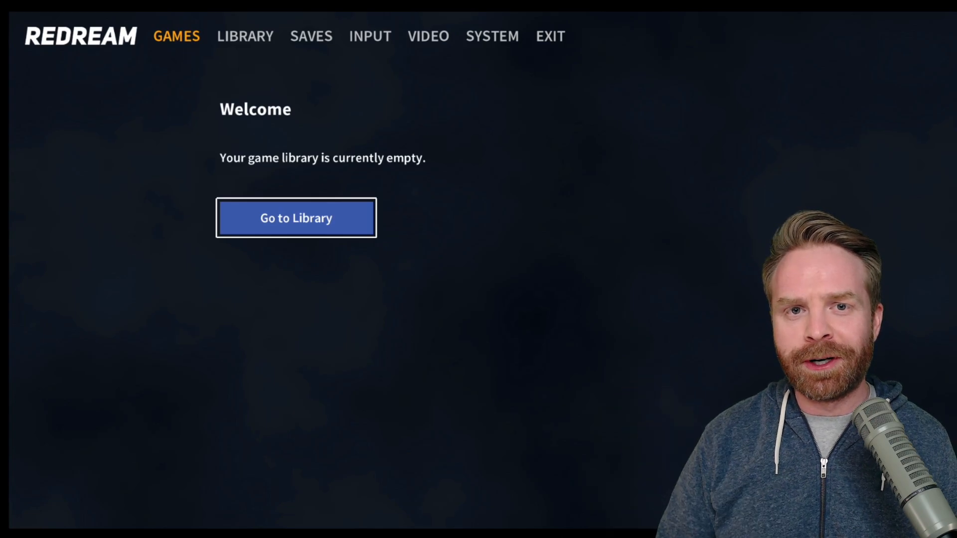
Step: Browse /storage/emulated/0/Download and add it, loading Capcom vs. SNK 2 and Daytona USA
{"action": "left_click", "coordinate": [296, 218]}
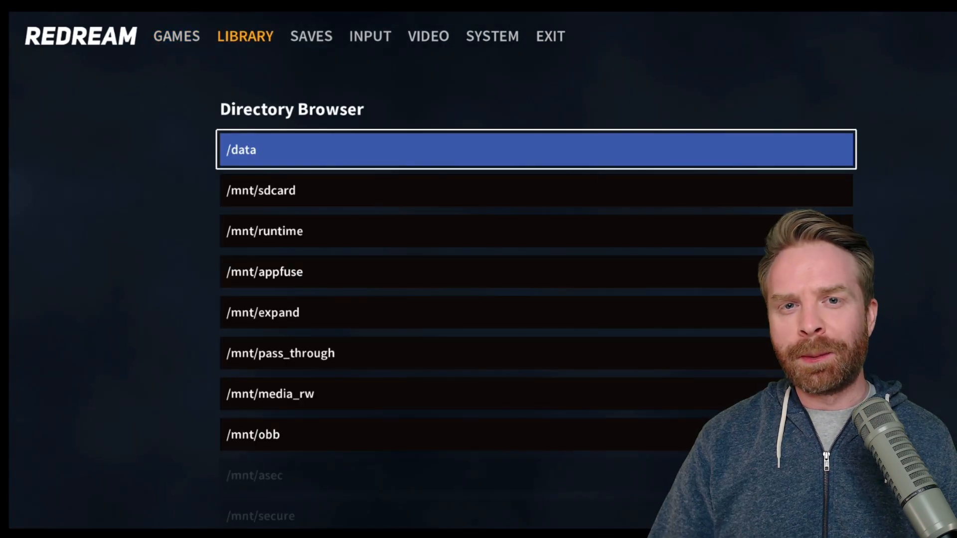
{"action": "scroll", "scroll_direction": "down", "scroll_amount": 3}
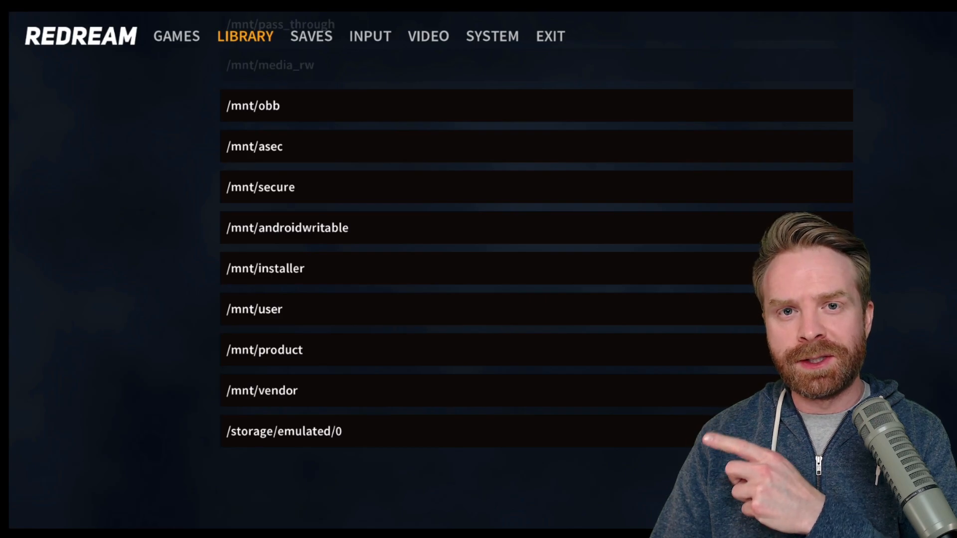
{"action": "left_click", "coordinate": [283, 431]}
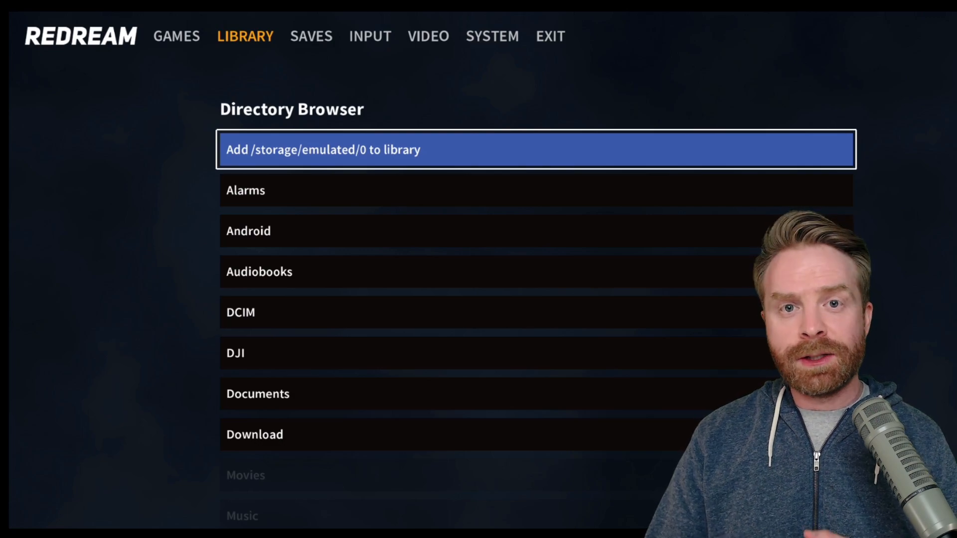
{"action": "scroll", "scroll_direction": "down", "scroll_amount": 3}
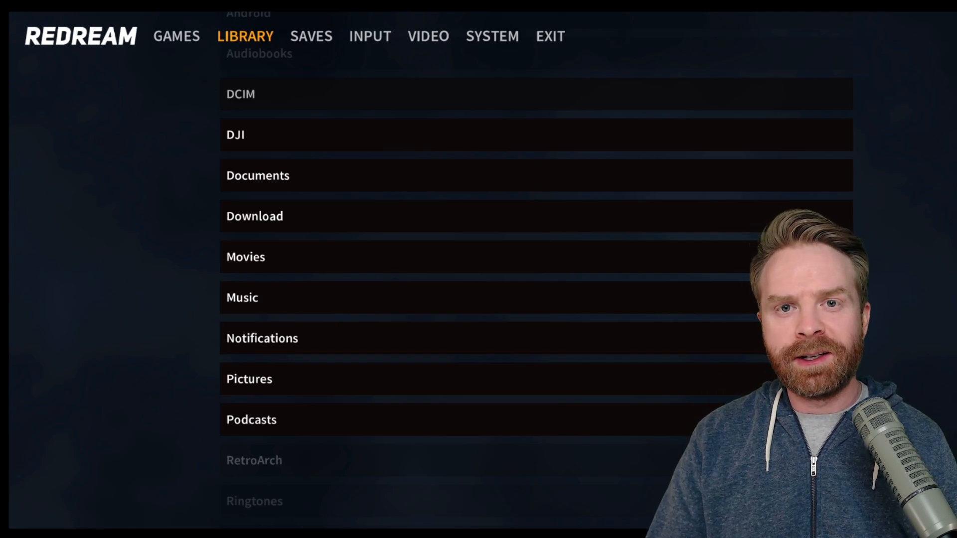
{"action": "left_click", "coordinate": [254, 216]}
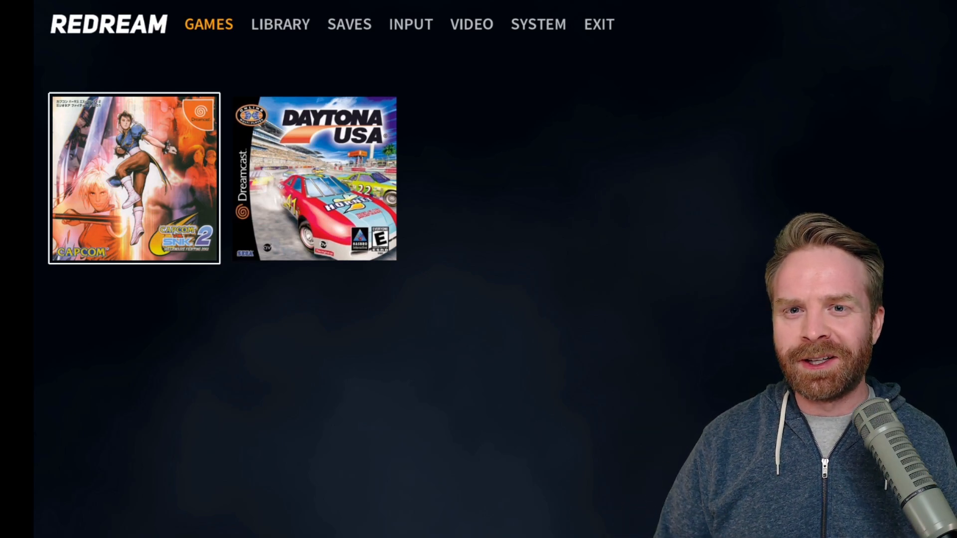
Step: Move through the SAVES and INPUT tabs to Port A's touchpad controller setup
{"action": "left_click", "coordinate": [349, 24]}
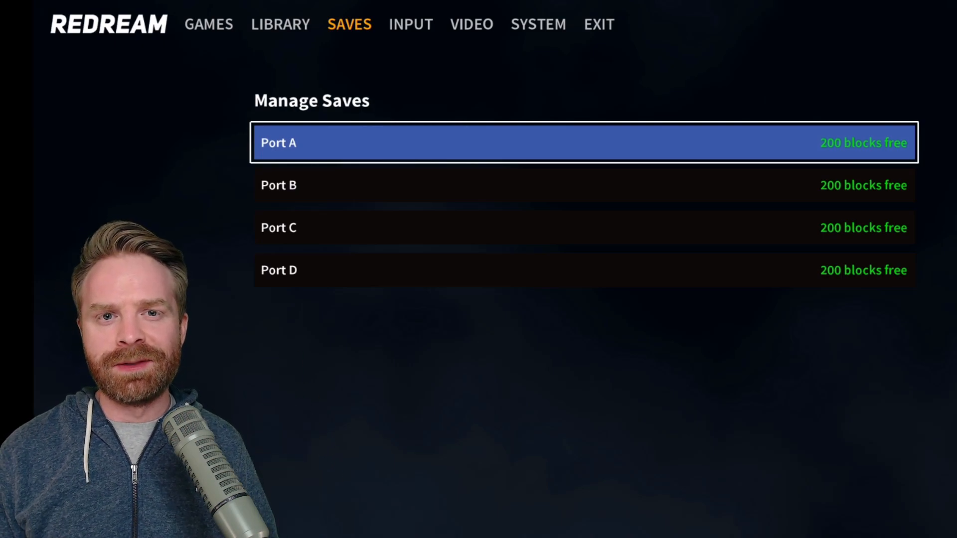
{"action": "left_click", "coordinate": [411, 24]}
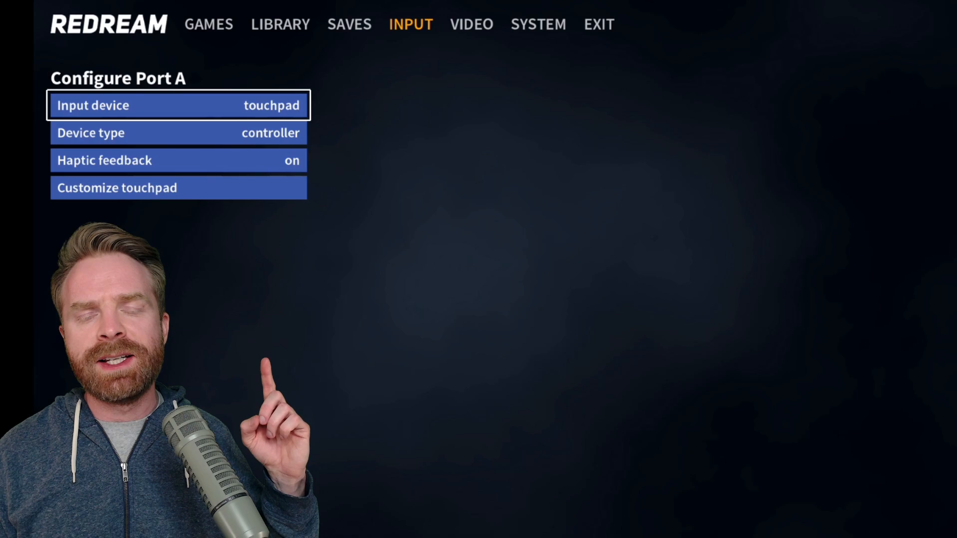
Step: Preview the on-screen touchpad layout and exit back to Port A's input device choices
{"action": "left_click", "coordinate": [178, 133]}
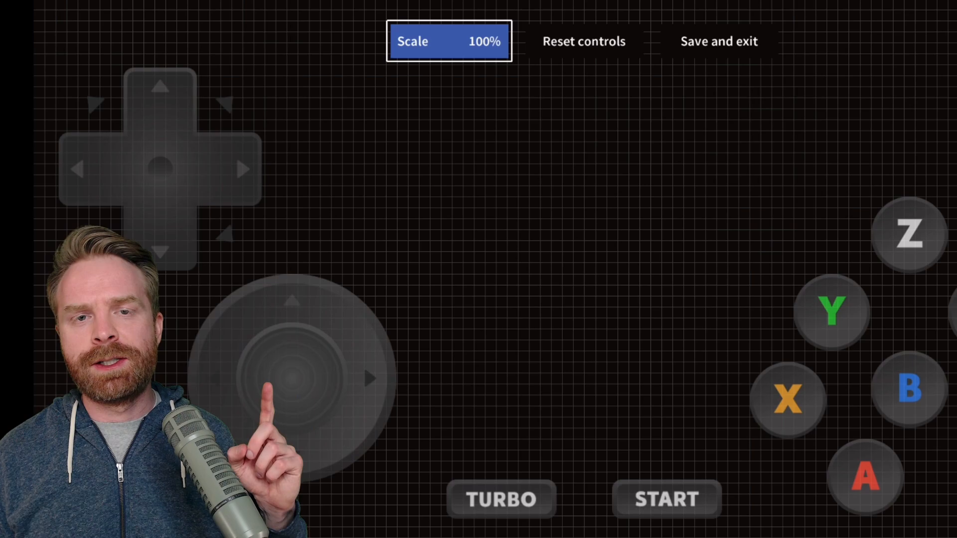
{"action": "left_click_drag", "start_coordinate": [293, 379], "coordinate": [534, 168]}
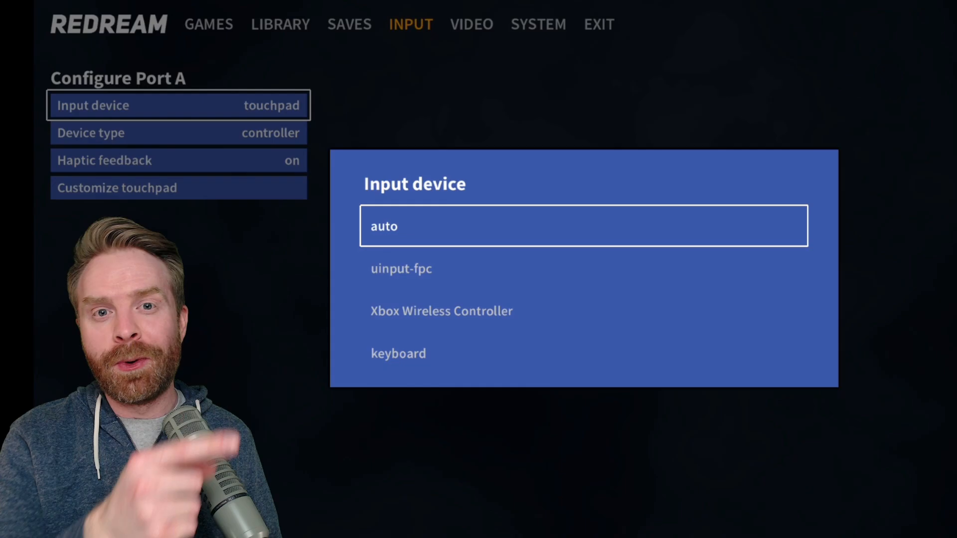
Step: Assign the Xbox Wireless Controller to Port A and open the 4:3 Video Options
{"action": "left_click", "coordinate": [441, 311]}
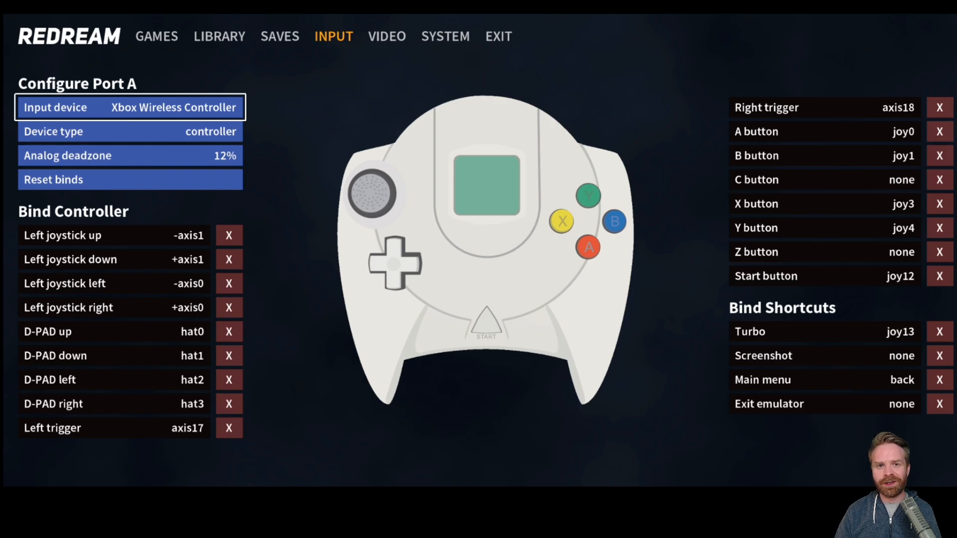
{"action": "left_click", "coordinate": [471, 54]}
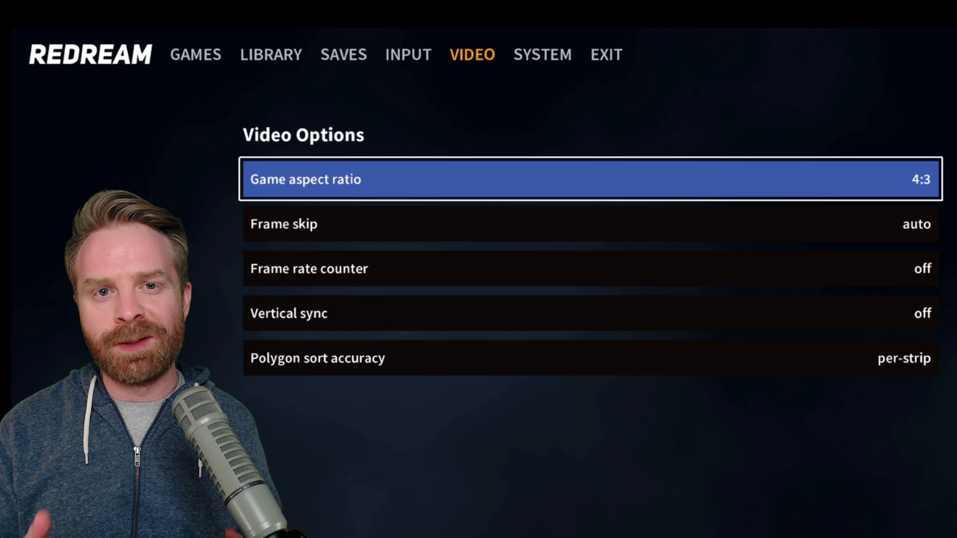
Step: Set frame rate counter to vblanks per second and game resolution to 1920x1440
{"action": "left_click", "coordinate": [541, 54]}
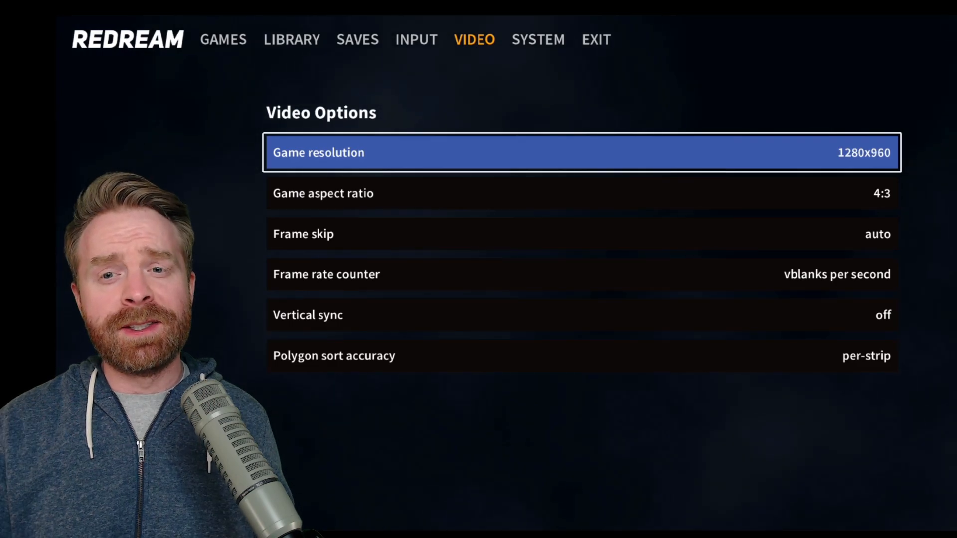
{"action": "key", "text": "Right"}
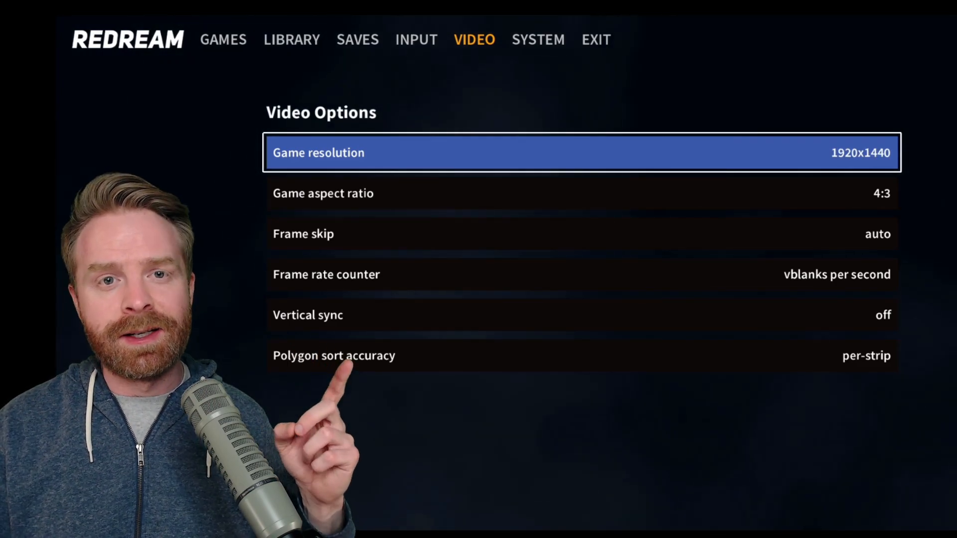